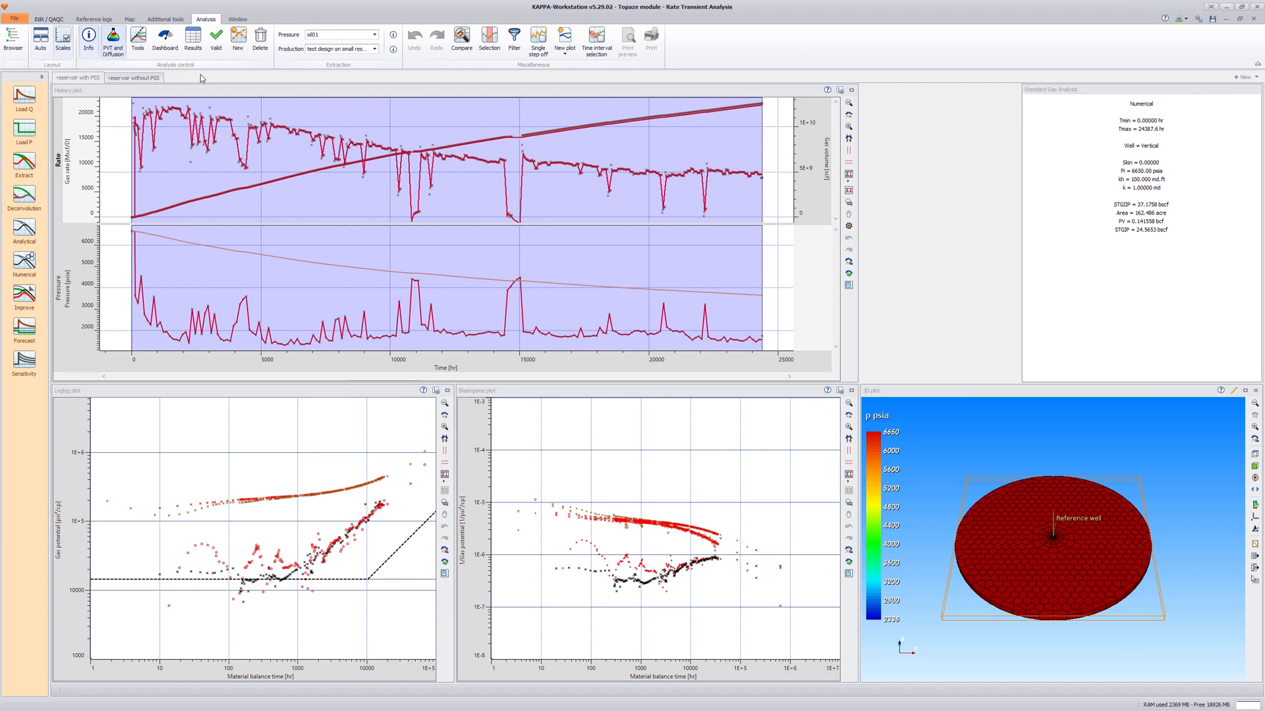
Step: Select the reservoir with PSS analysis and review its log-log and Blasingame plots
{"action": "left_click", "coordinate": [77, 78]}
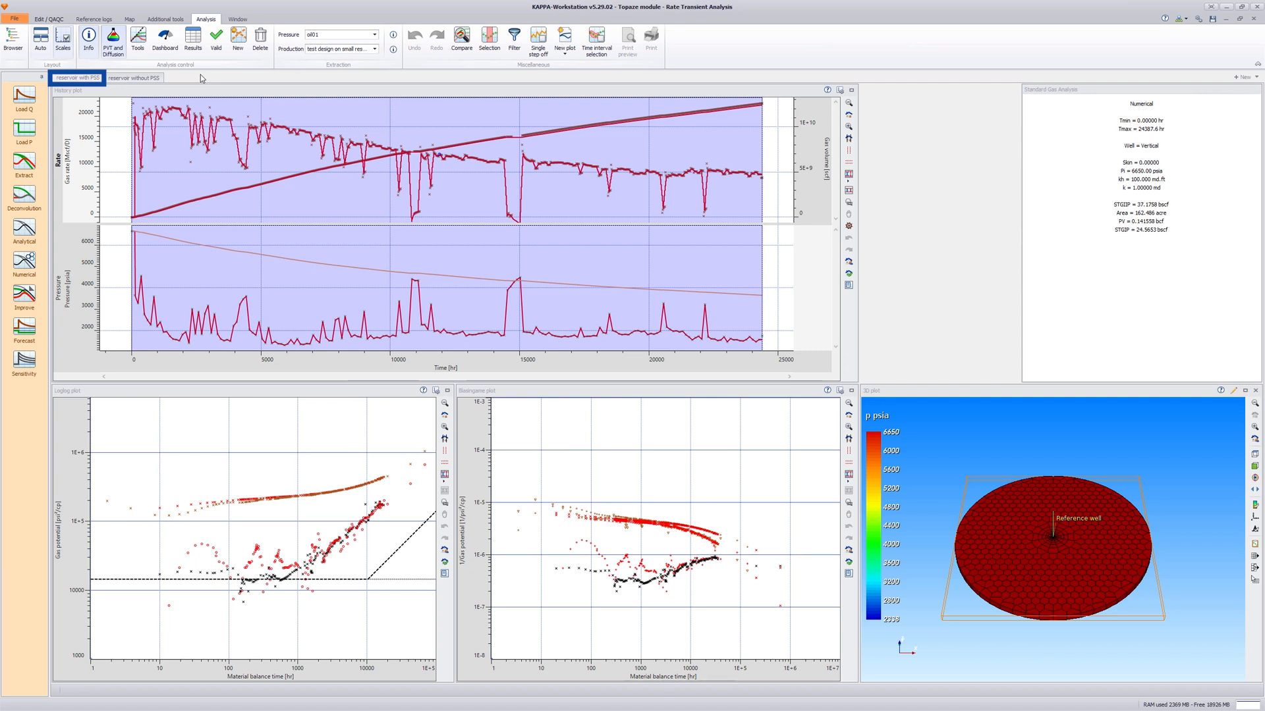
{"action": "left_click", "coordinate": [243, 533]}
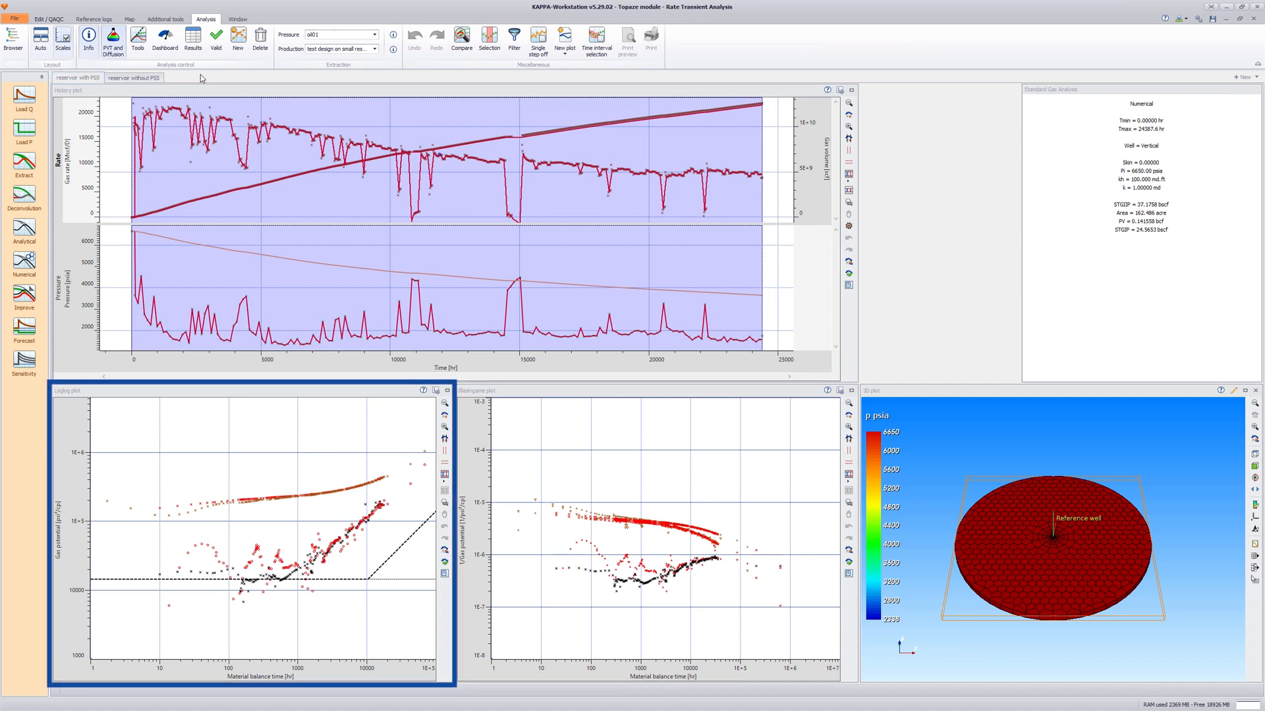
{"action": "left_click", "coordinate": [654, 541]}
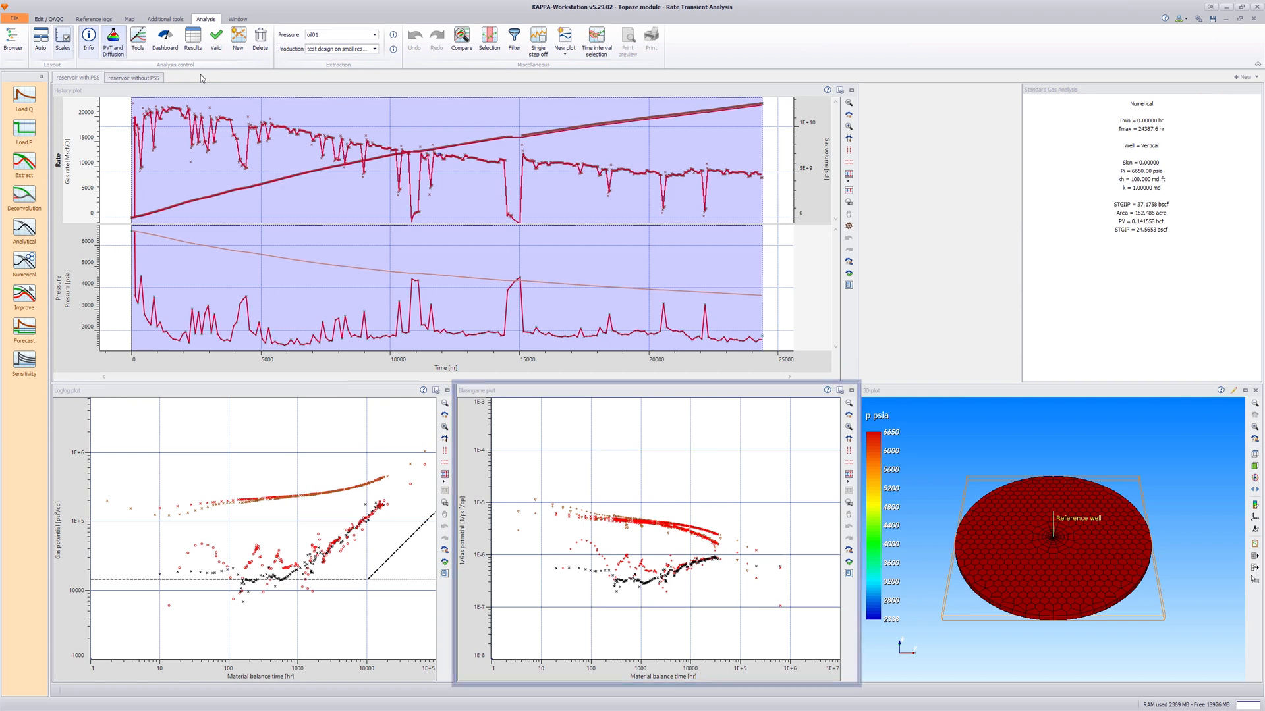
{"action": "double_click", "coordinate": [1139, 203]}
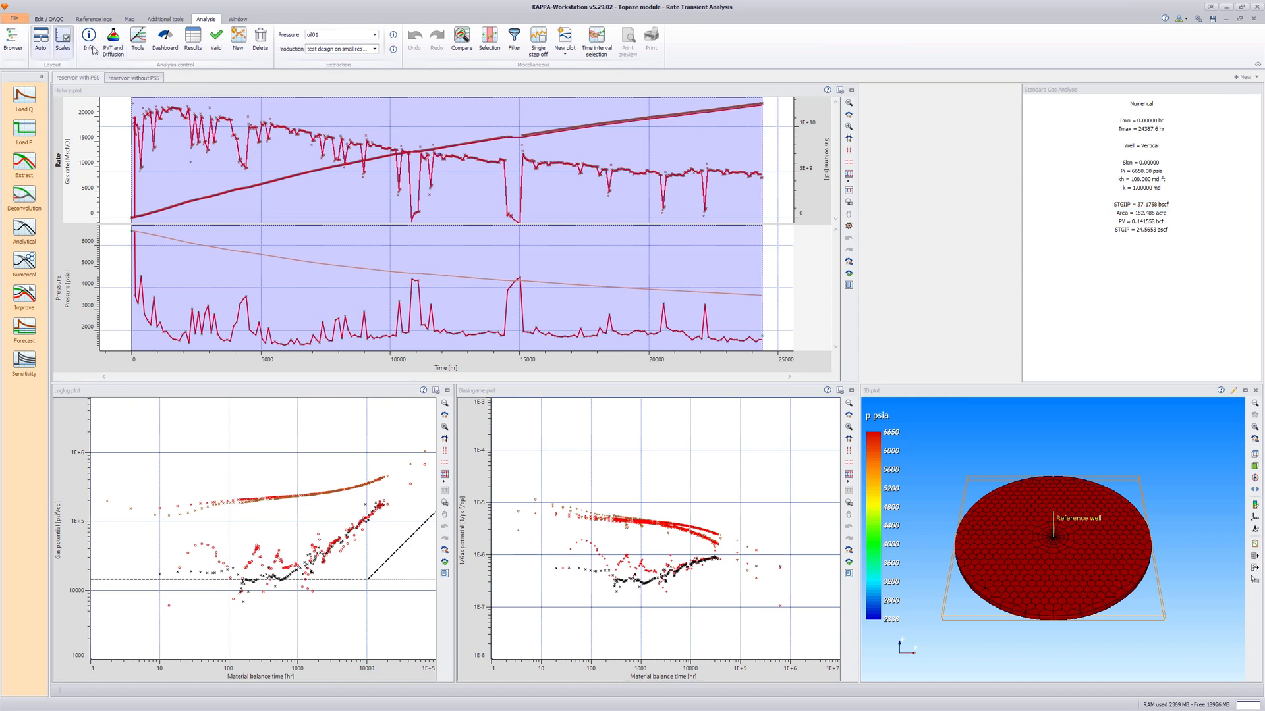
Step: Add a flowing material balance plot (pressure versus gas volume) from the New plot list
{"action": "left_click", "coordinate": [565, 40]}
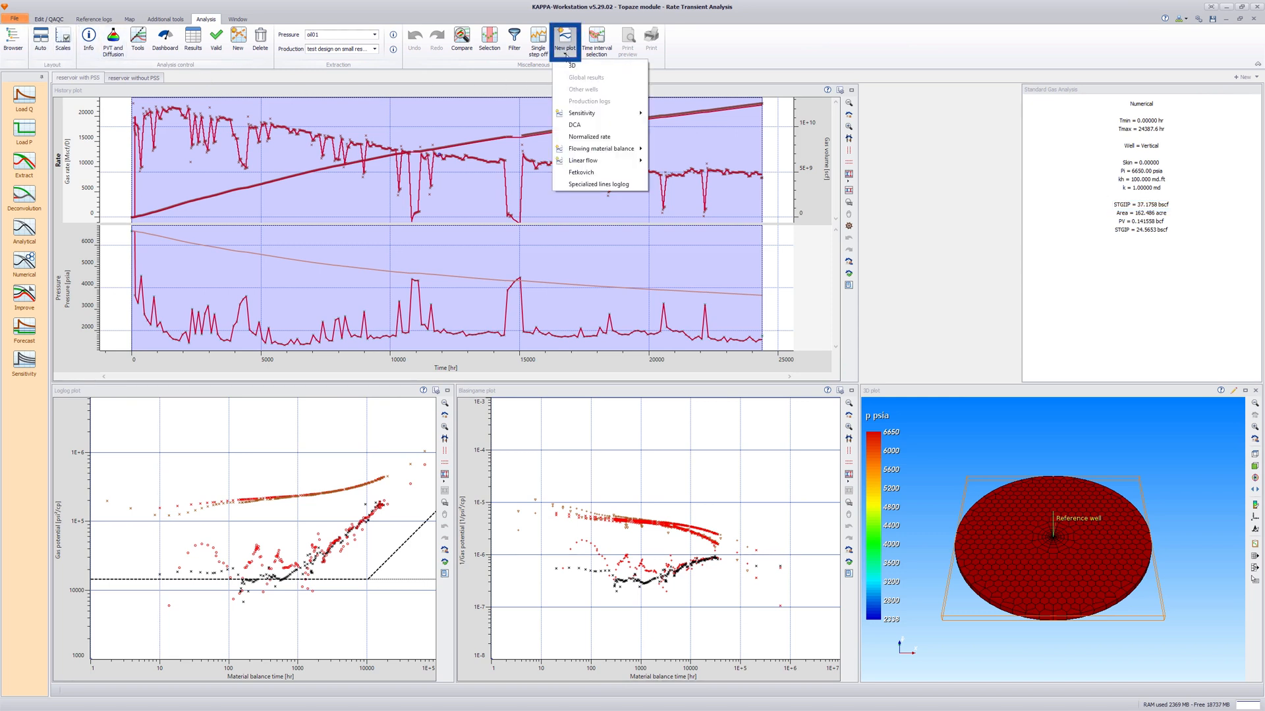
{"action": "mouse_move", "coordinate": [598, 149]}
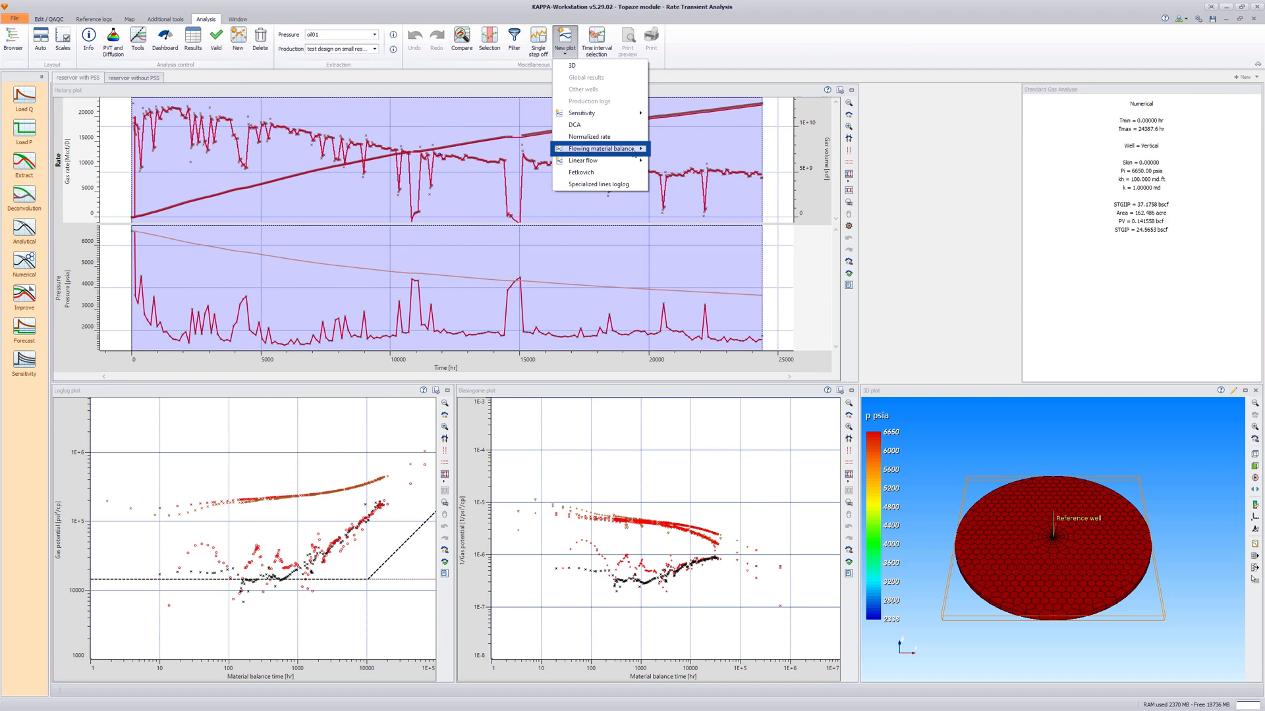
{"action": "left_click", "coordinate": [595, 149]}
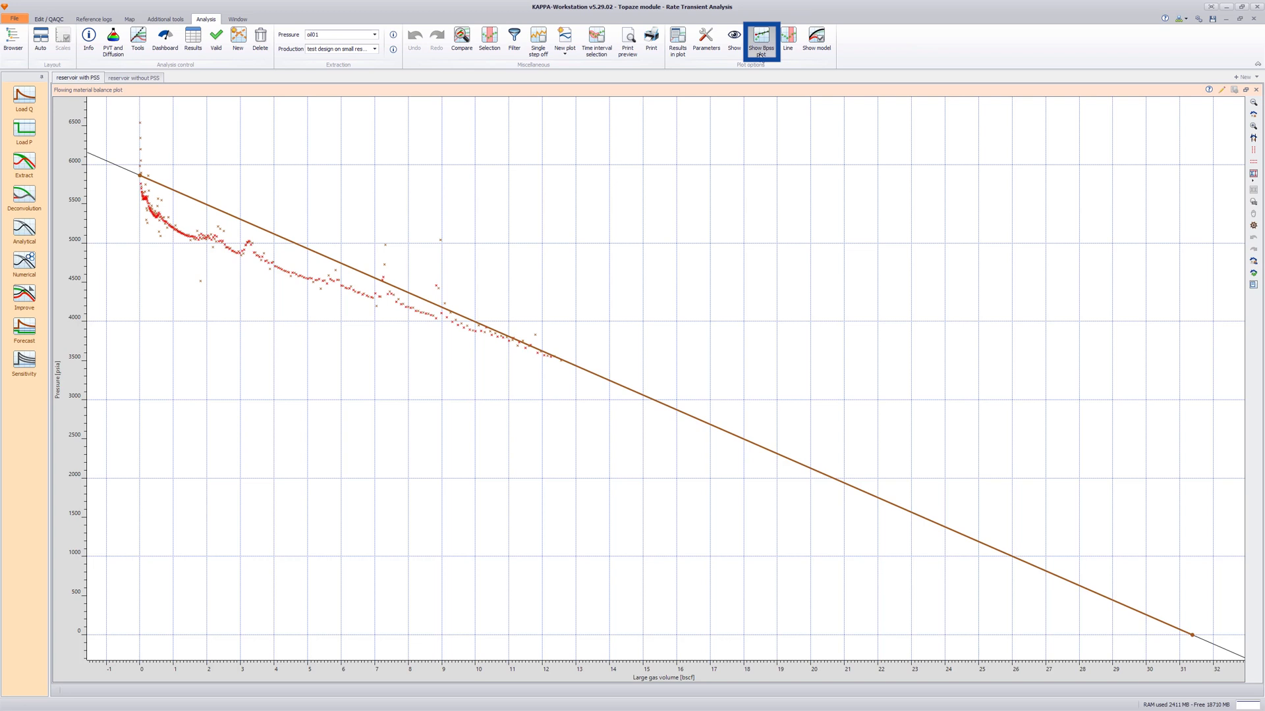
Step: Freeze the Bpss value in the Edit Bpss dialog so the points align with the straight-line fit
{"action": "left_click", "coordinate": [761, 41]}
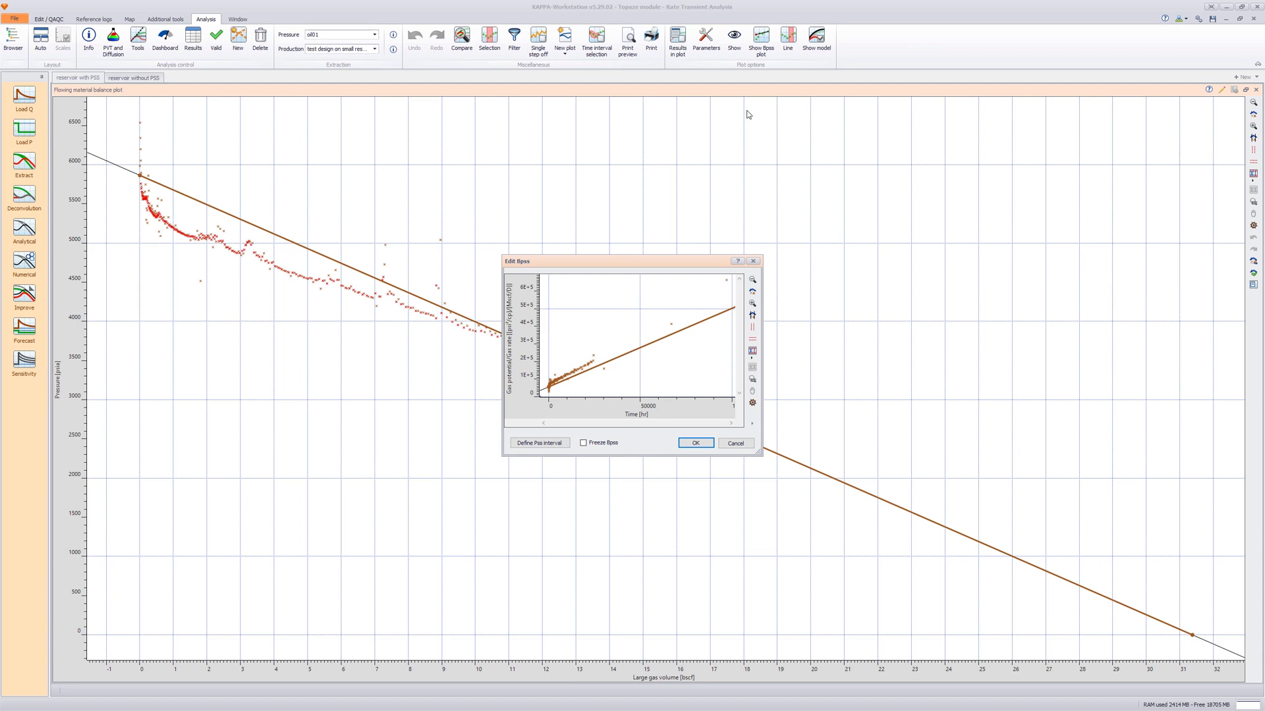
{"action": "mouse_move", "coordinate": [746, 127]}
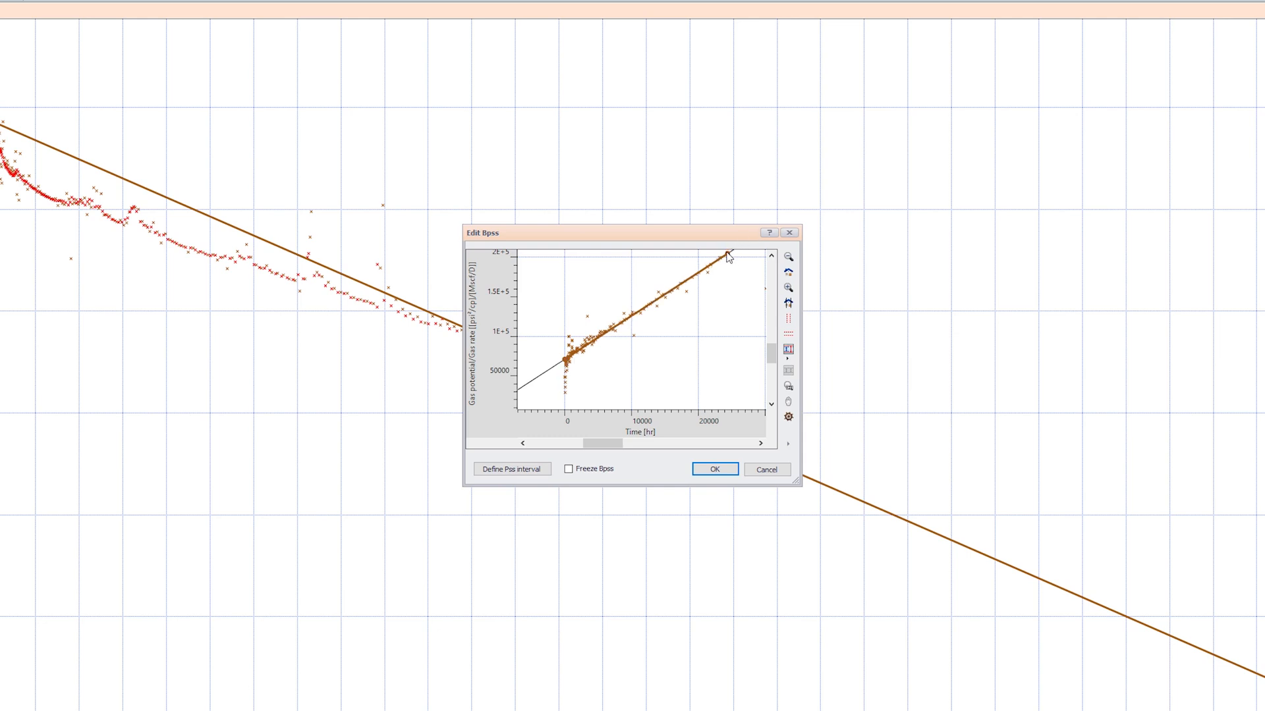
{"action": "left_click", "coordinate": [569, 469]}
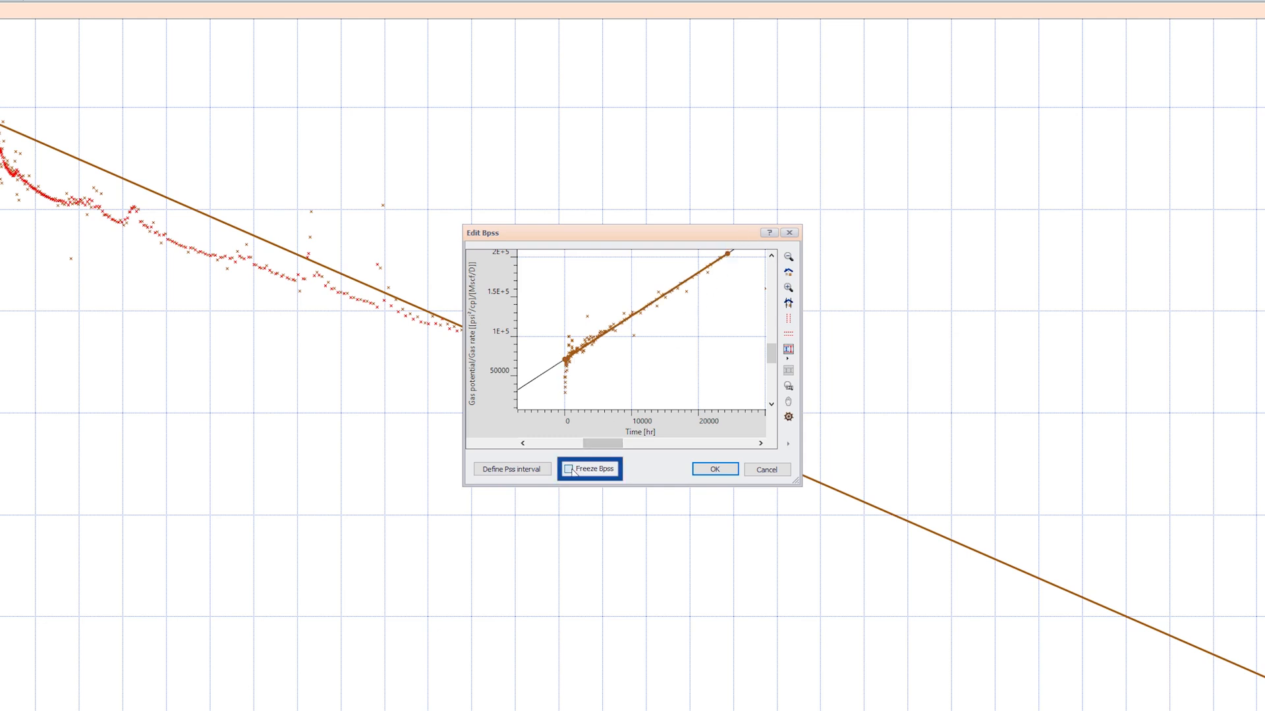
{"action": "left_click", "coordinate": [569, 469]}
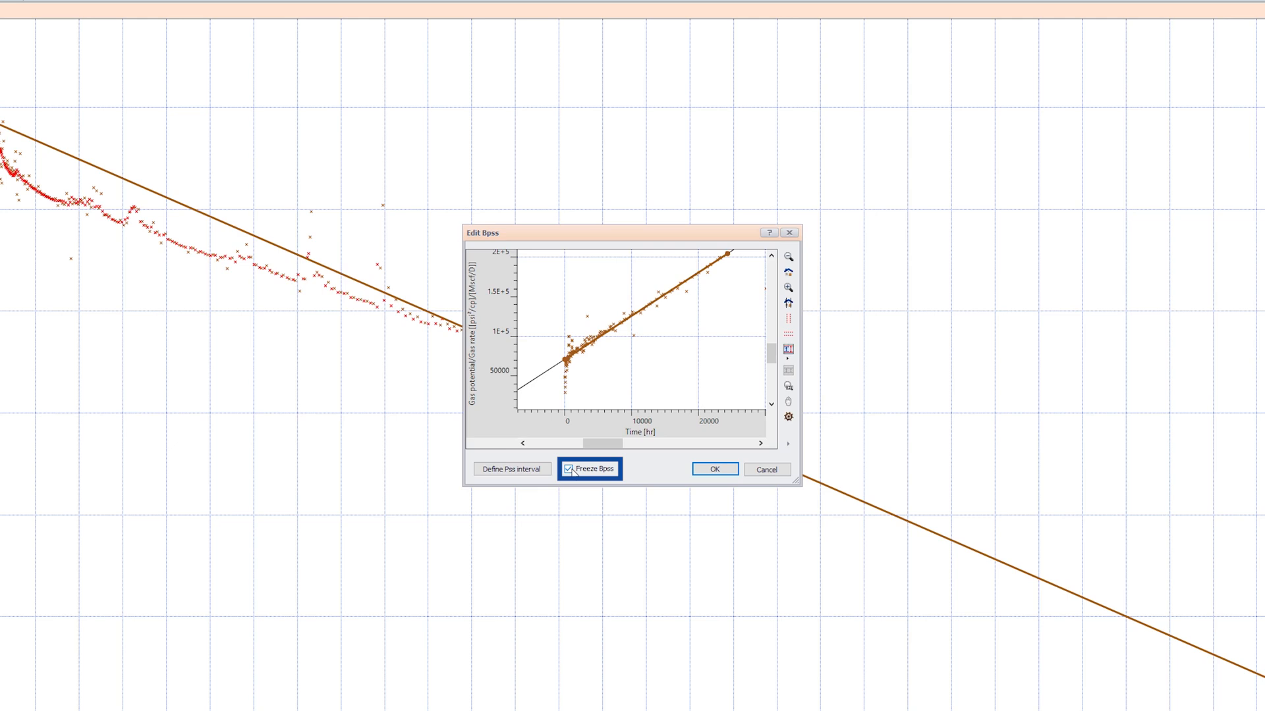
{"action": "left_click", "coordinate": [712, 469]}
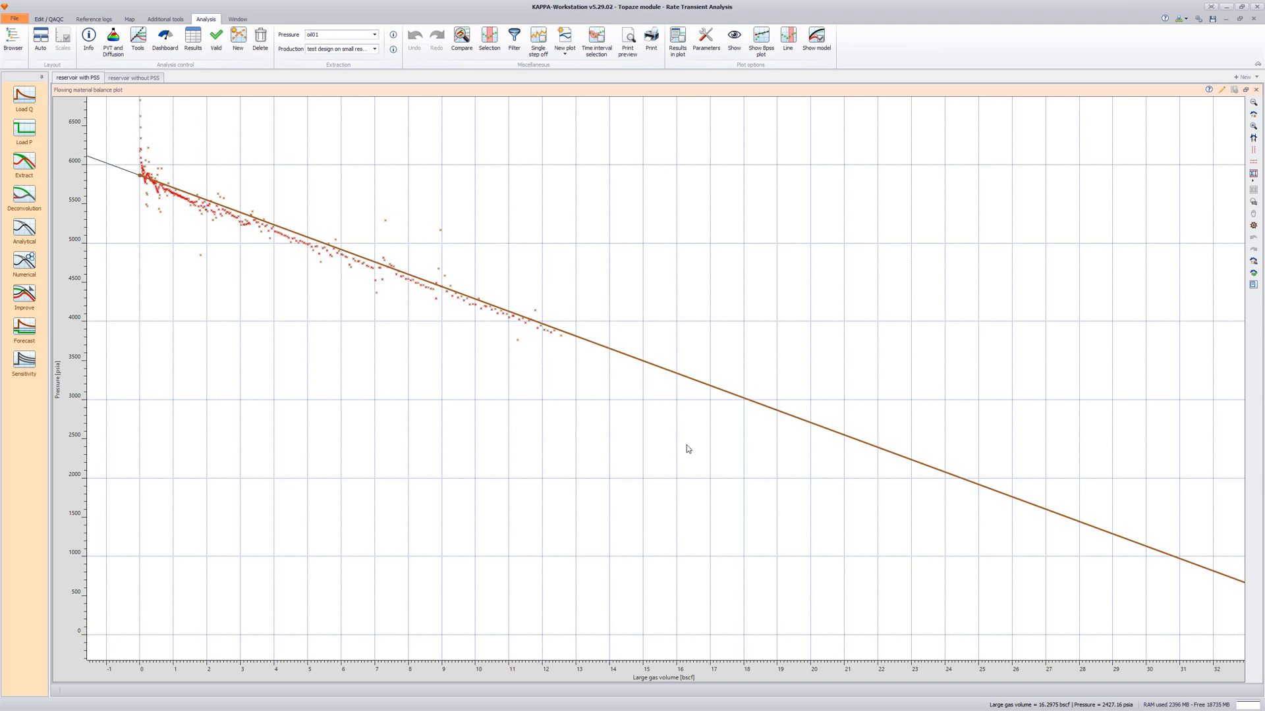
{"action": "mouse_move", "coordinate": [674, 187]}
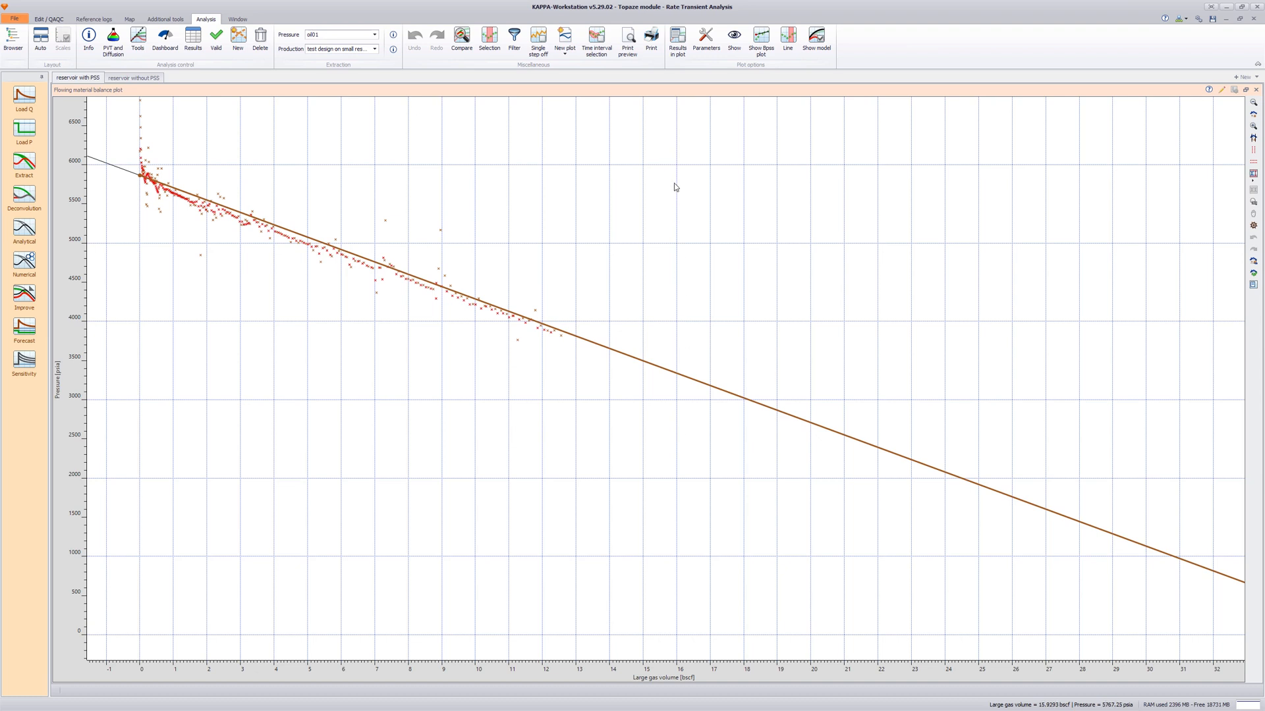
Step: Show Pi, PV, STGIIP and Bpss results on the flowing material balance plot in the tiled layout
{"action": "right_click", "coordinate": [674, 187]}
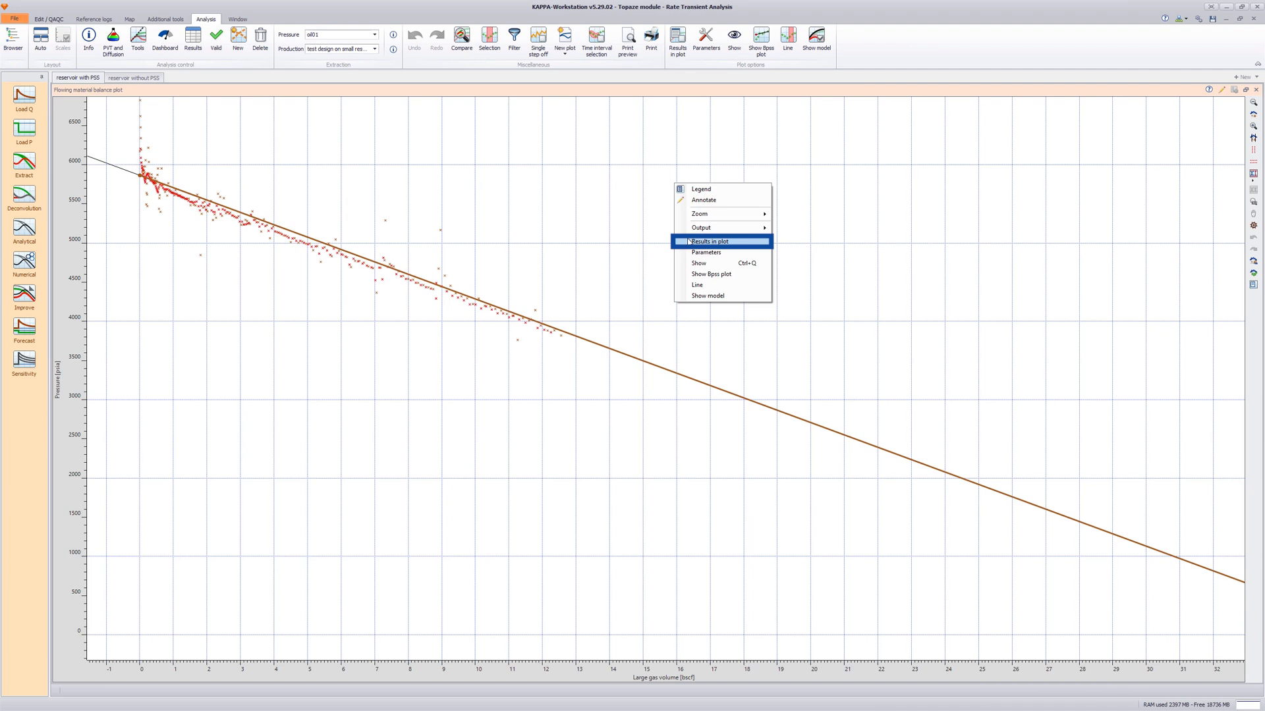
{"action": "mouse_move", "coordinate": [689, 242]}
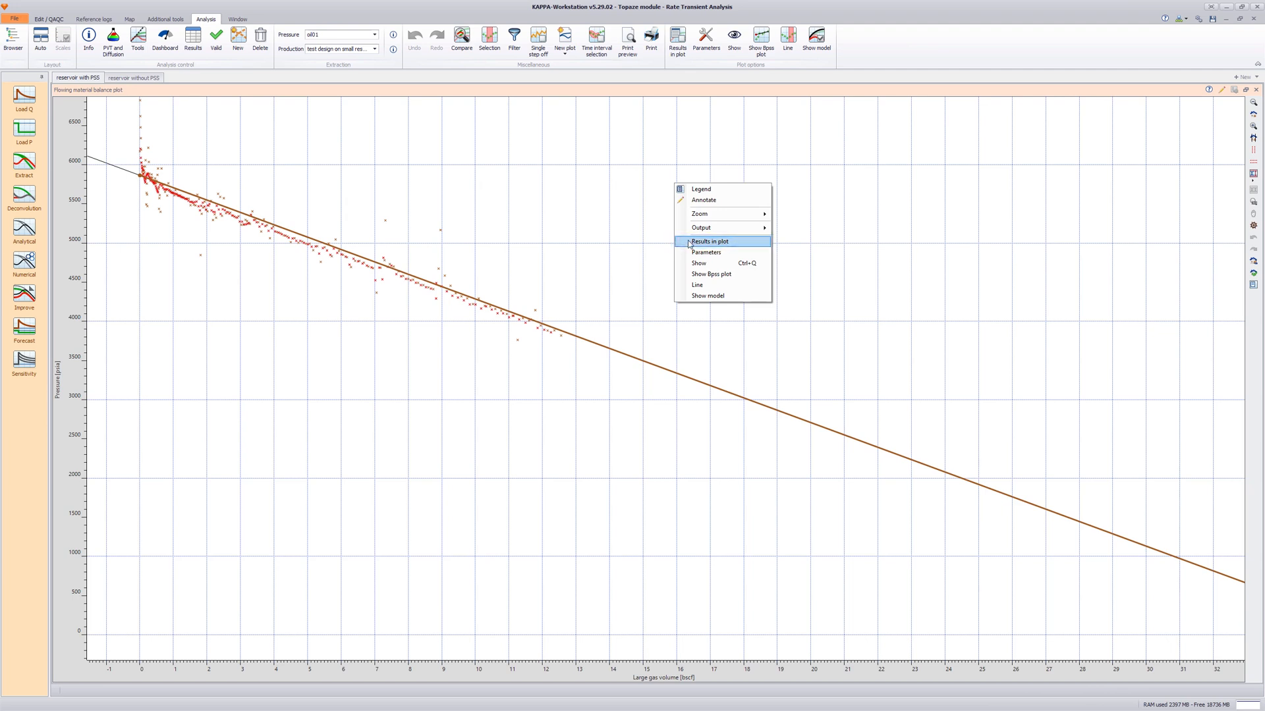
{"action": "left_click", "coordinate": [709, 241]}
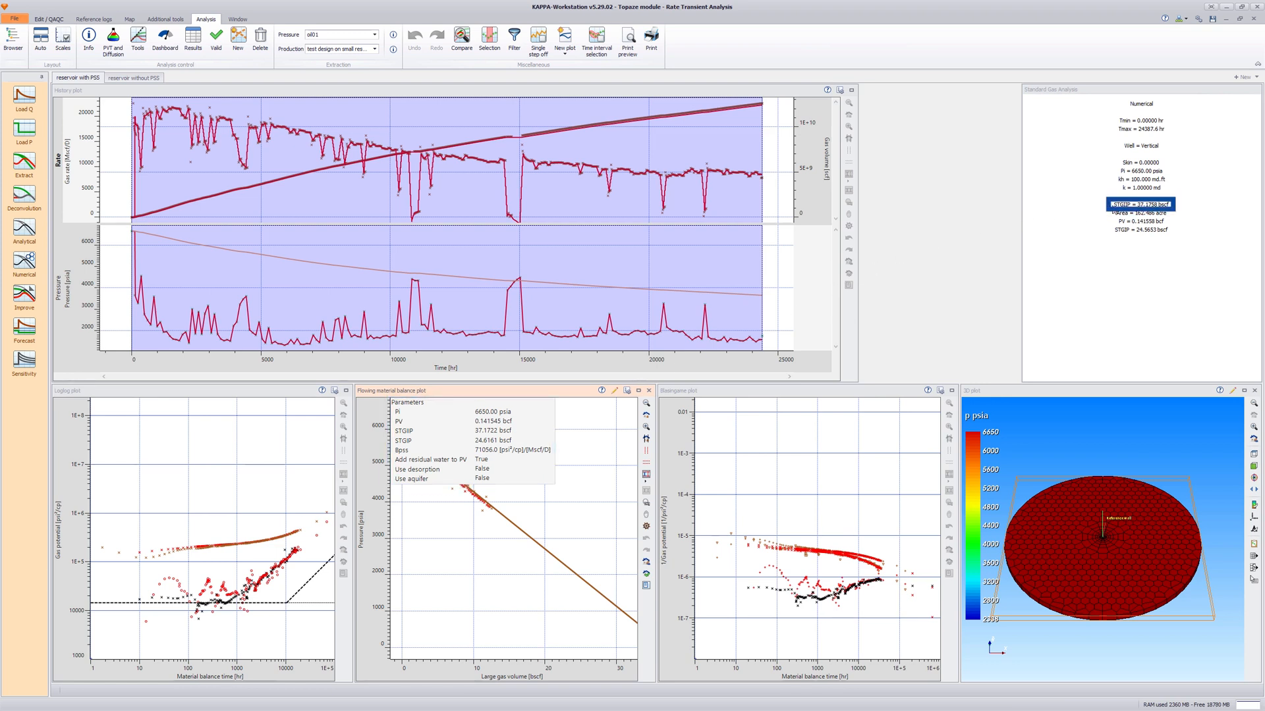
{"action": "left_click", "coordinate": [132, 77]}
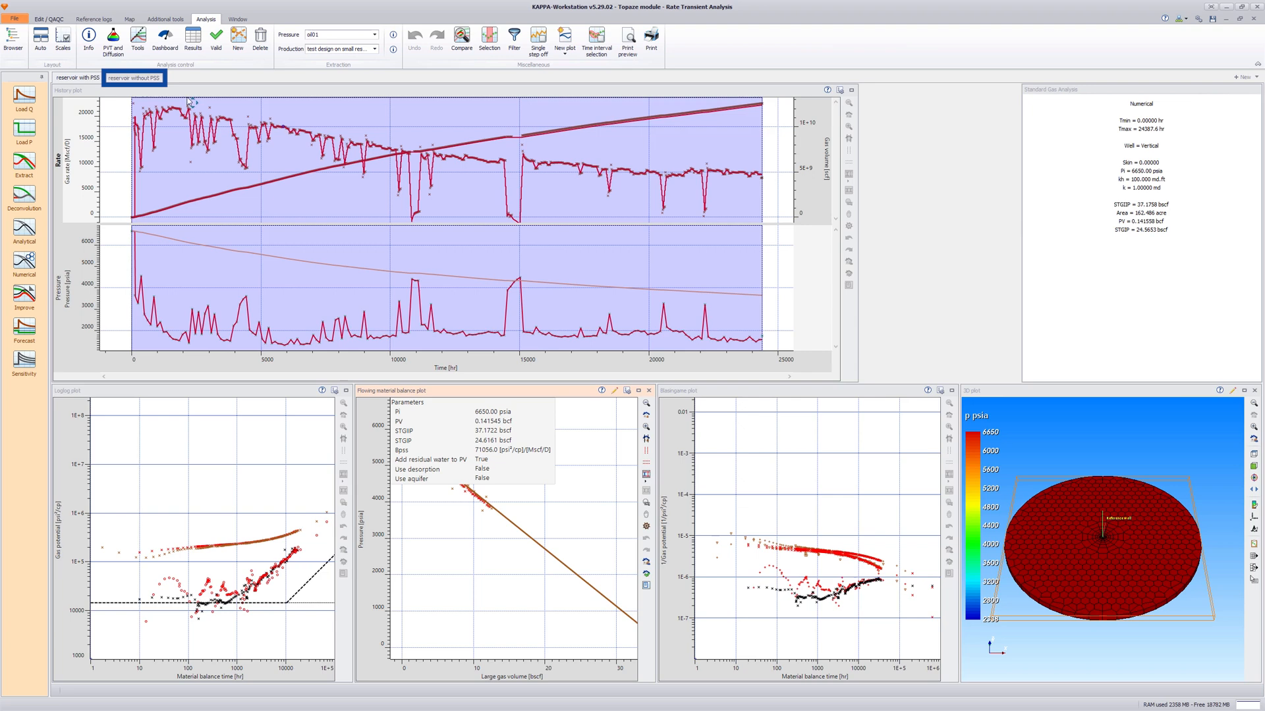
Step: Open the 'reservoir without PSS' analysis and review its log-log and Blasingame plots
{"action": "left_click", "coordinate": [135, 78]}
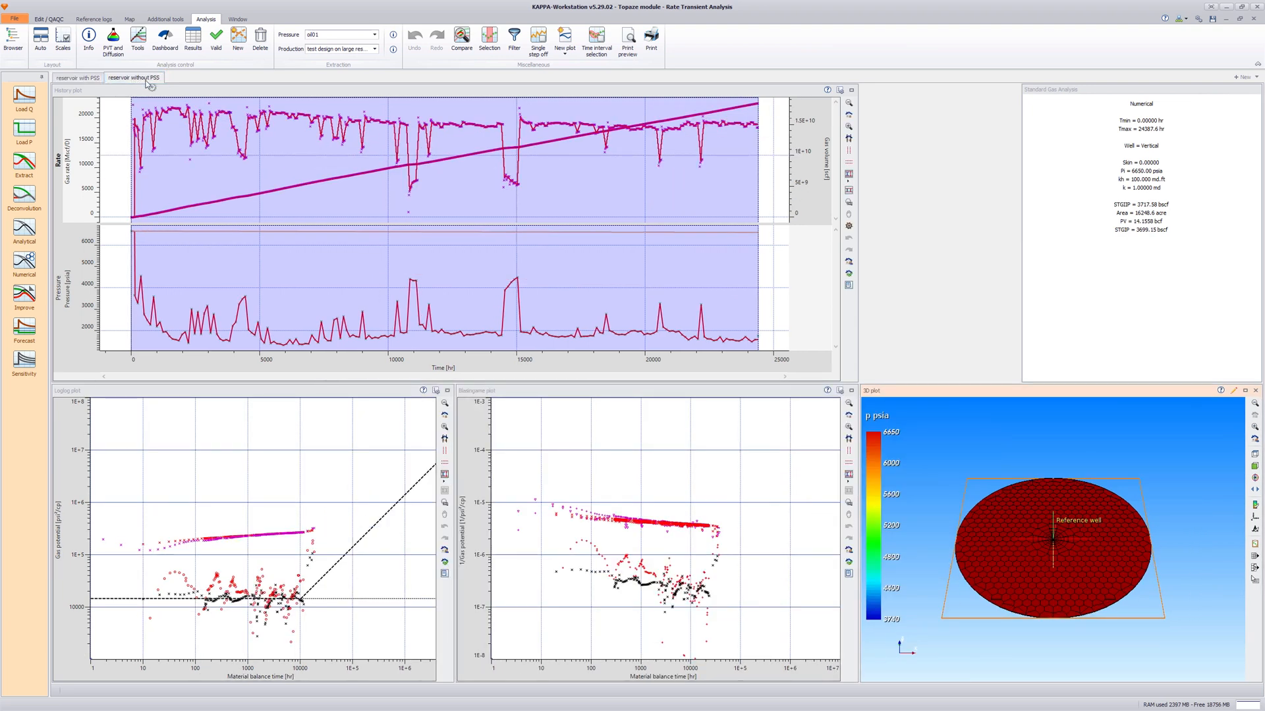
{"action": "left_click", "coordinate": [258, 532]}
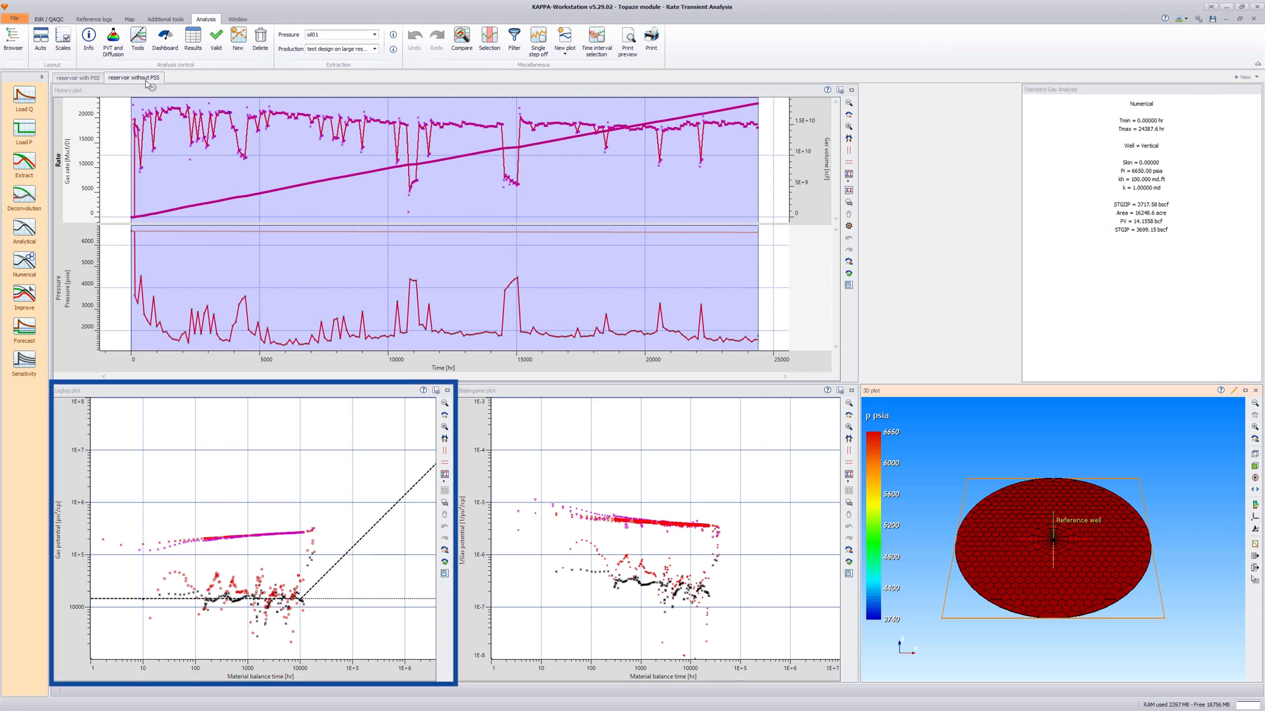
{"action": "left_click", "coordinate": [658, 532]}
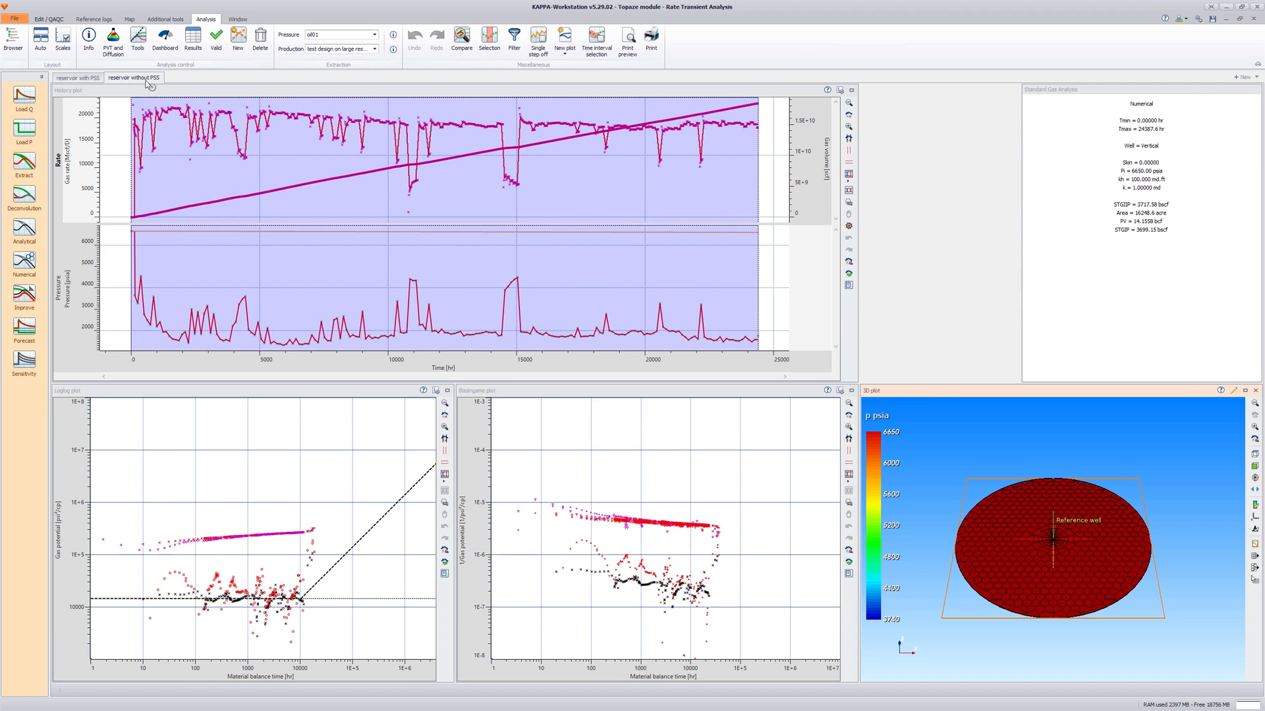
{"action": "left_click", "coordinate": [564, 41]}
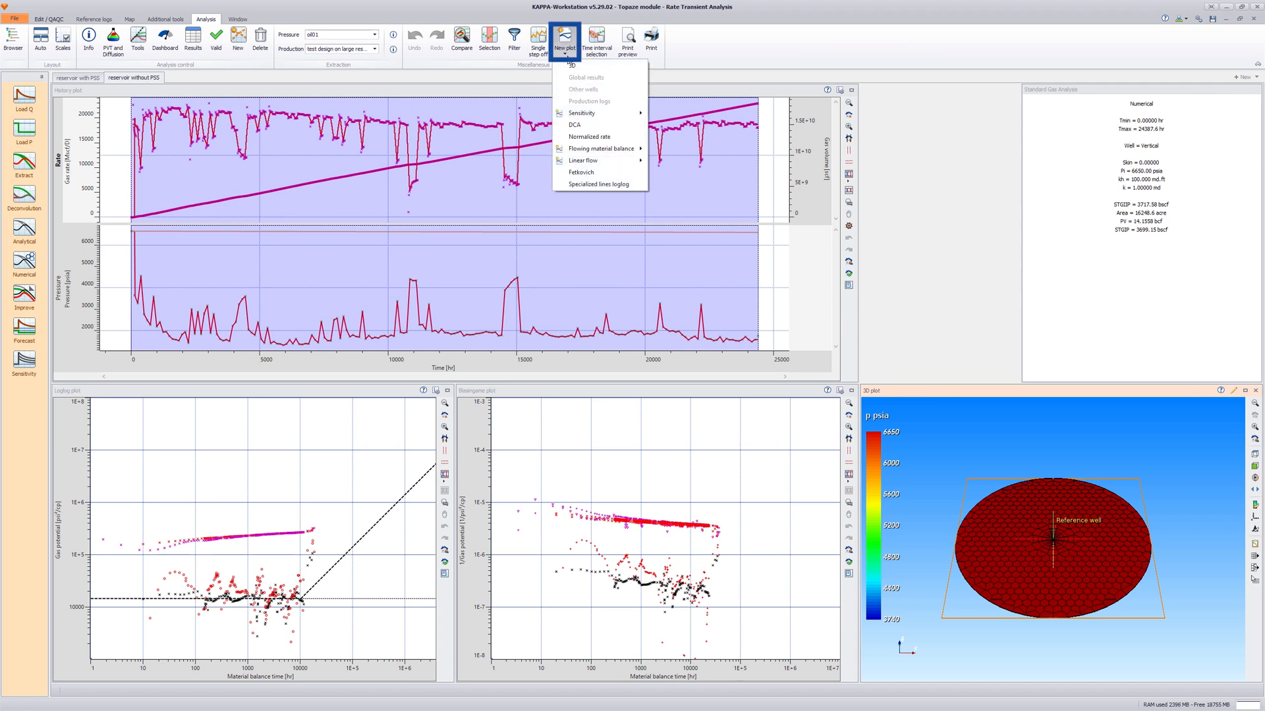
{"action": "mouse_move", "coordinate": [601, 148]}
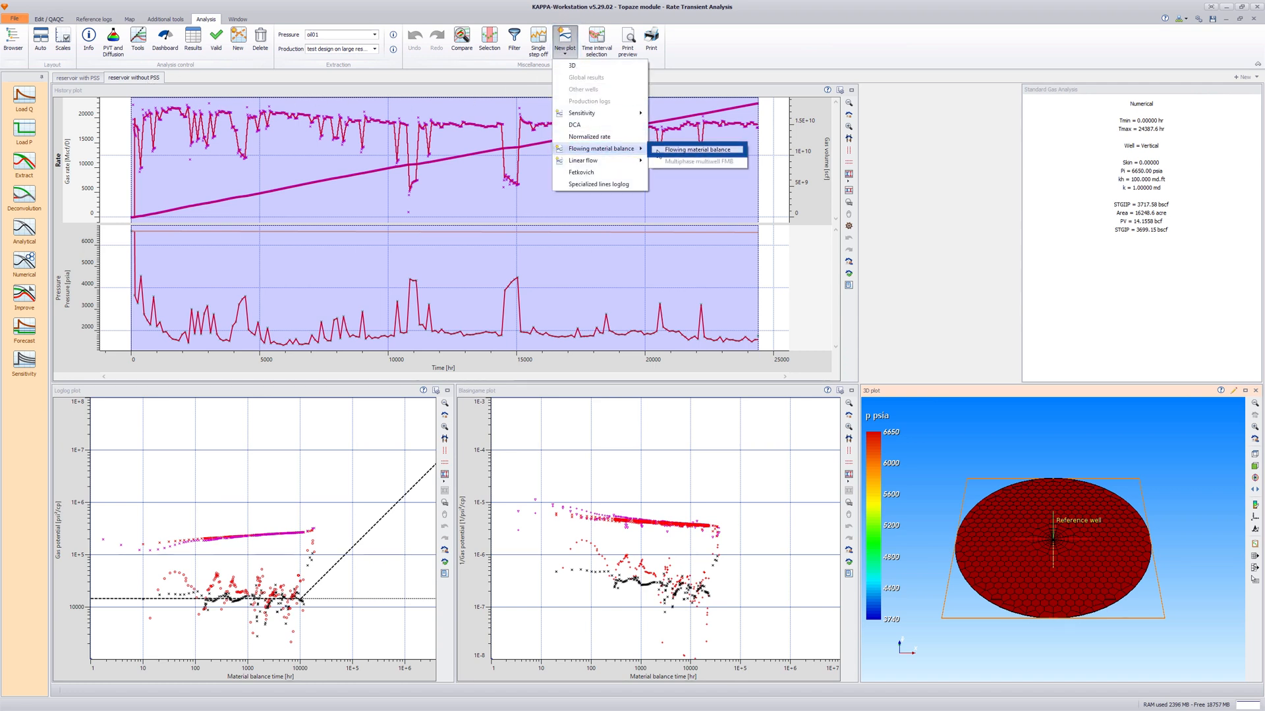
Step: Add a flowing material balance plot (pressure versus gas volume) for the without-PSS analysis
{"action": "left_click", "coordinate": [697, 149]}
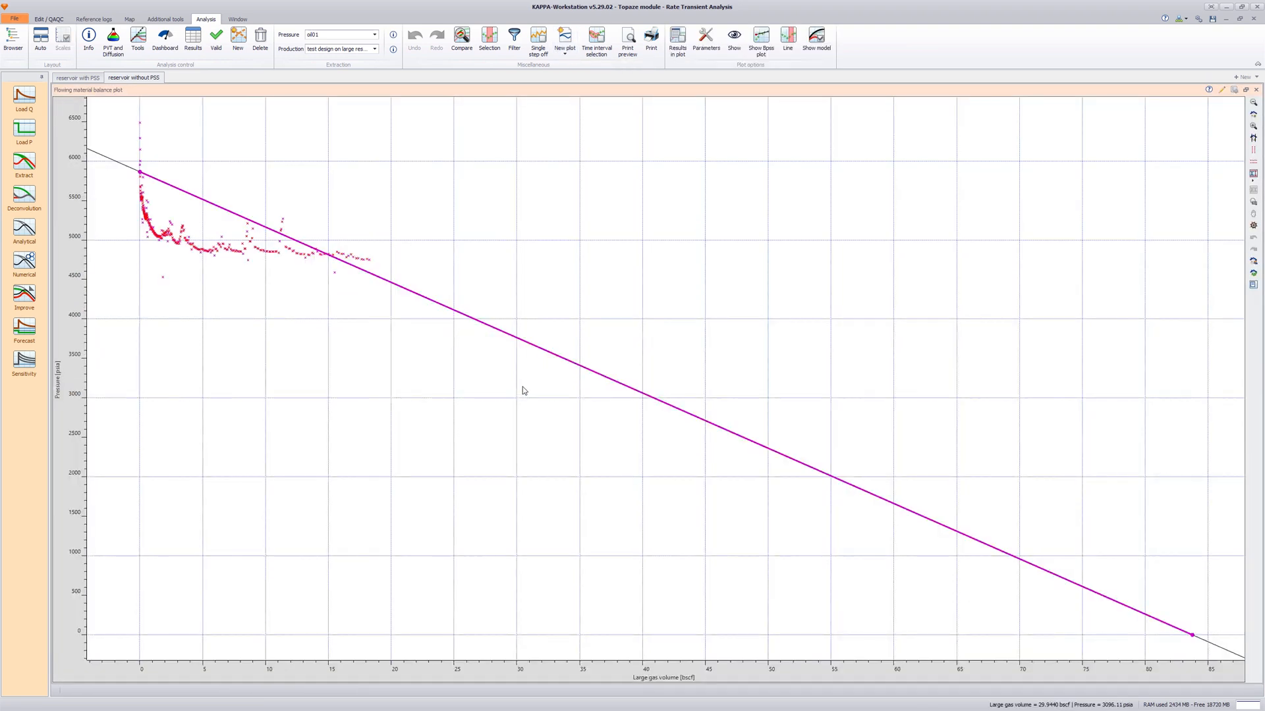
Step: Freeze the Bpss value in the Edit Bpss dialog so the without-PSS material balance line flattens
{"action": "left_click", "coordinate": [758, 42]}
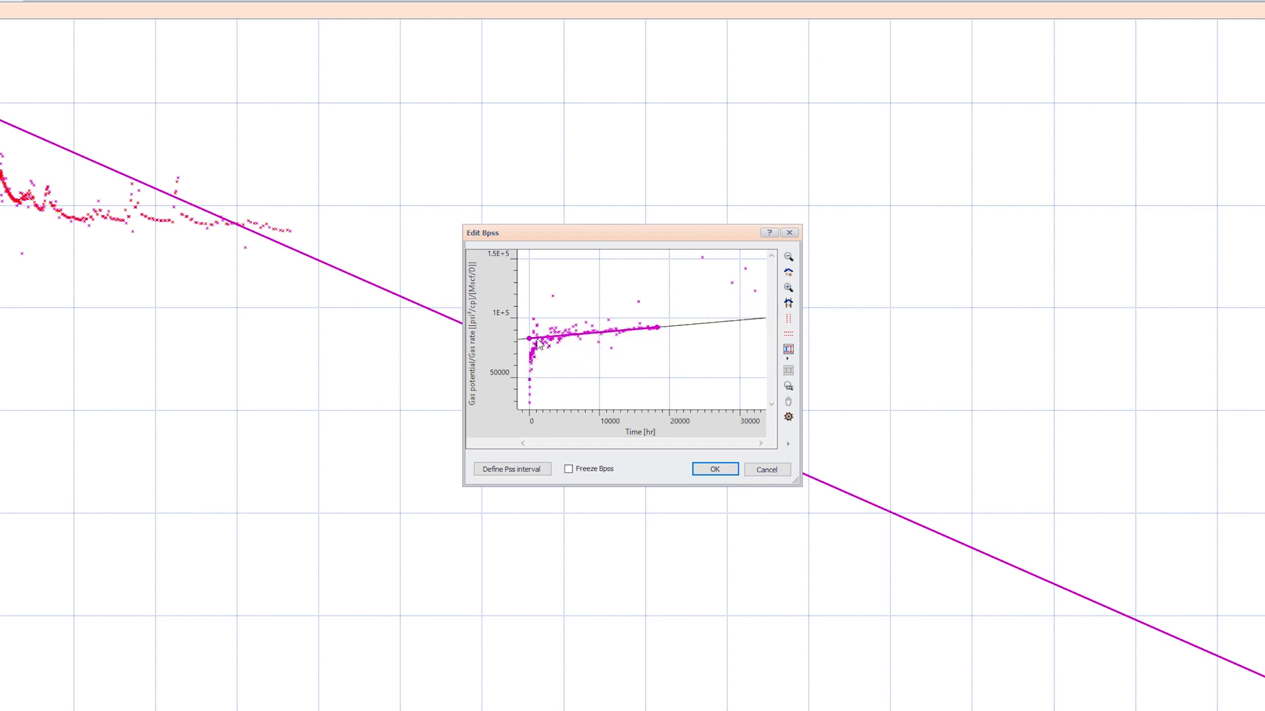
{"action": "left_click", "coordinate": [569, 469]}
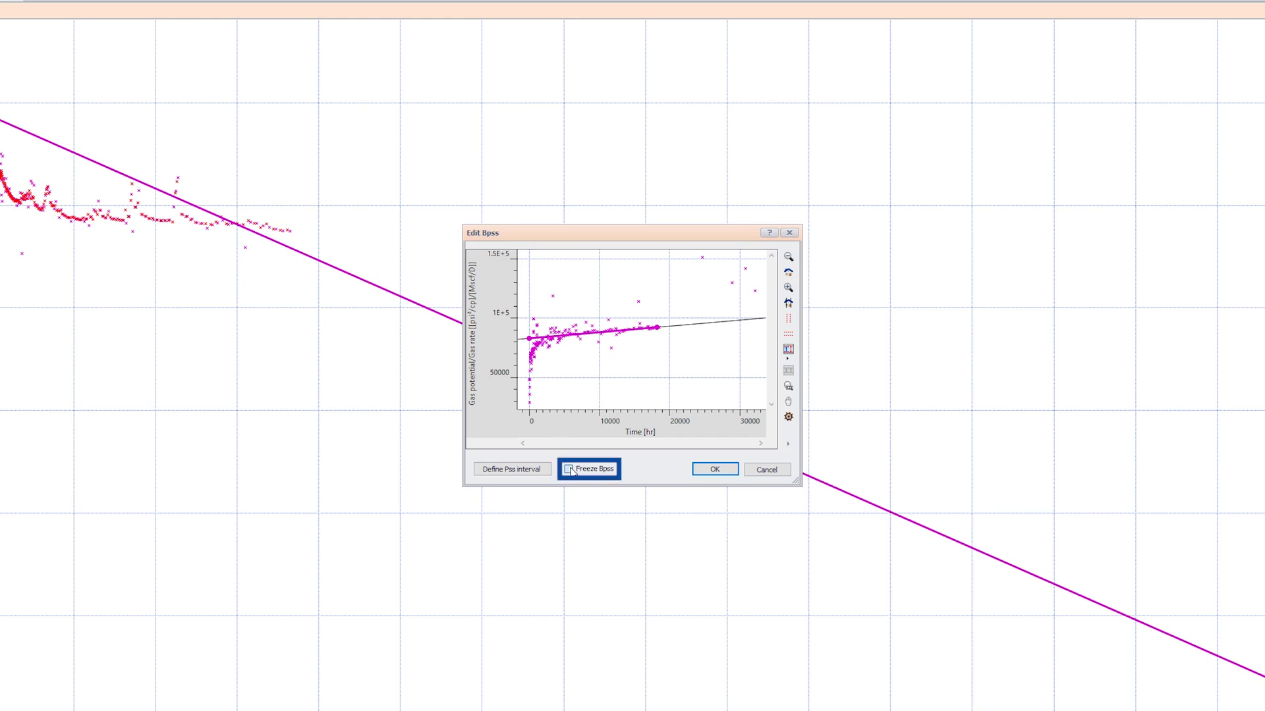
{"action": "left_click", "coordinate": [713, 469]}
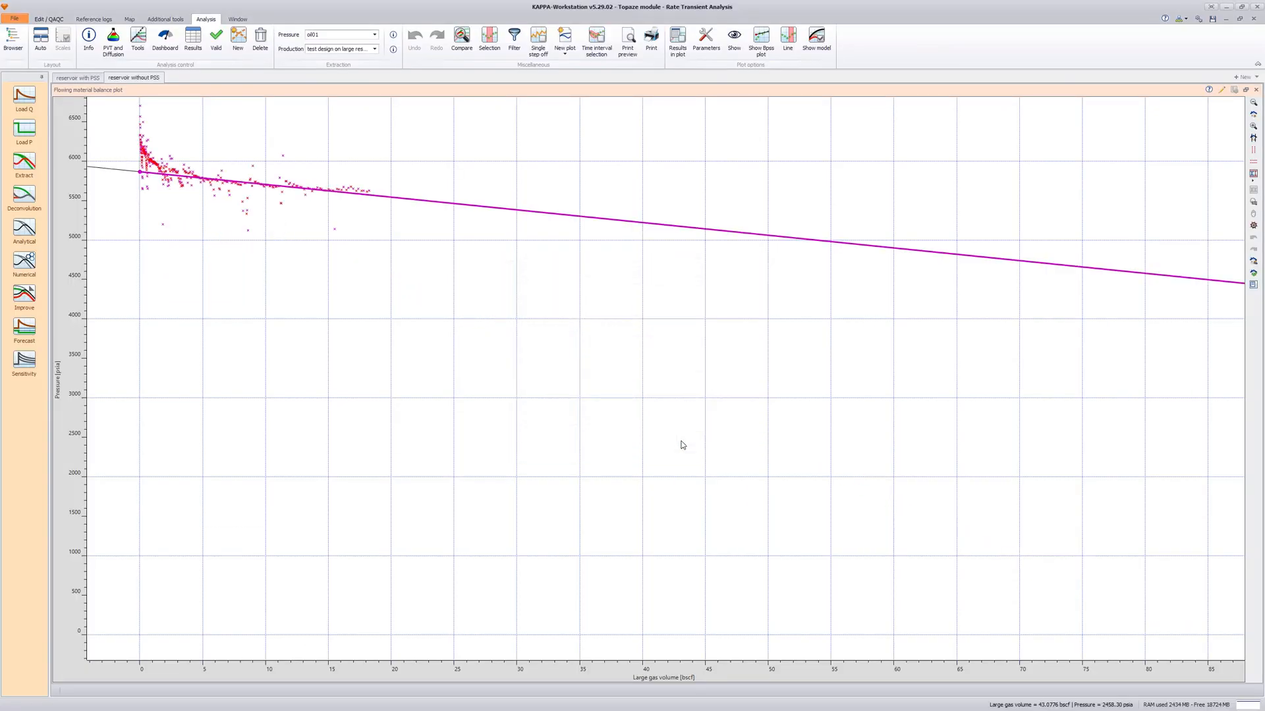
Step: Show Pi, PV, STGIIP and Bpss results on the without-PSS flowing material balance plot
{"action": "right_click", "coordinate": [682, 444]}
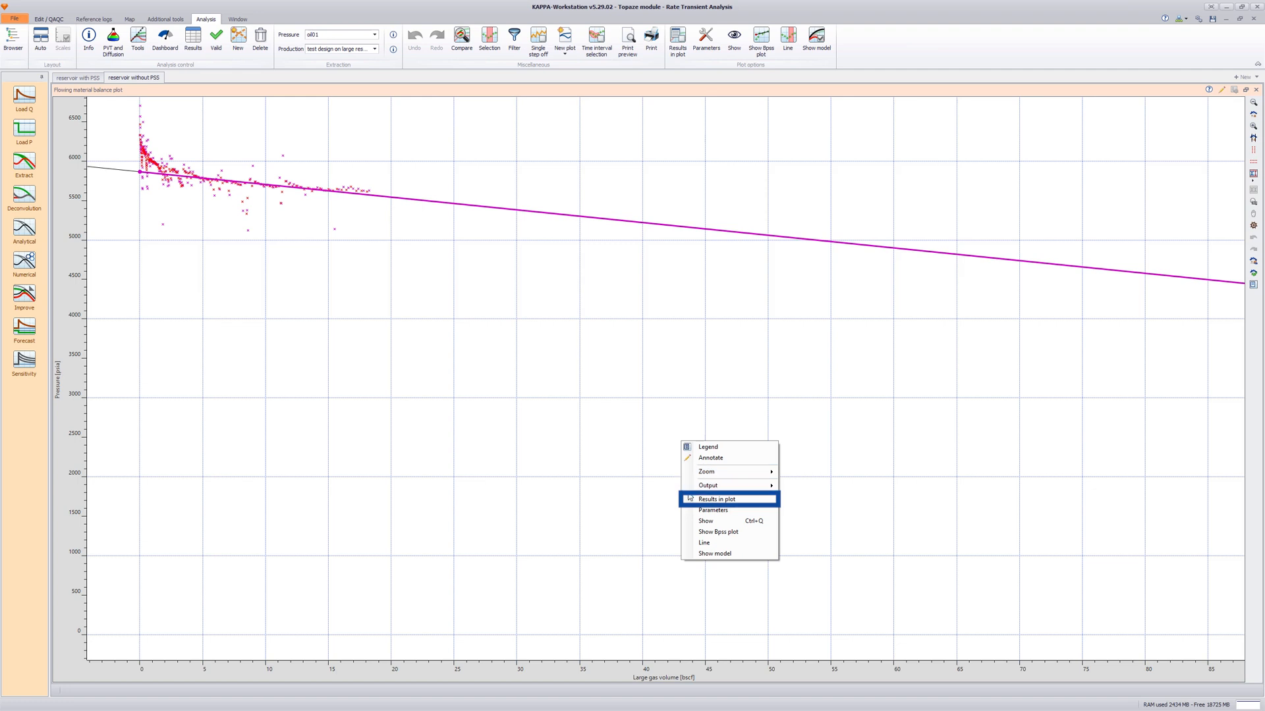
{"action": "left_click", "coordinate": [717, 497]}
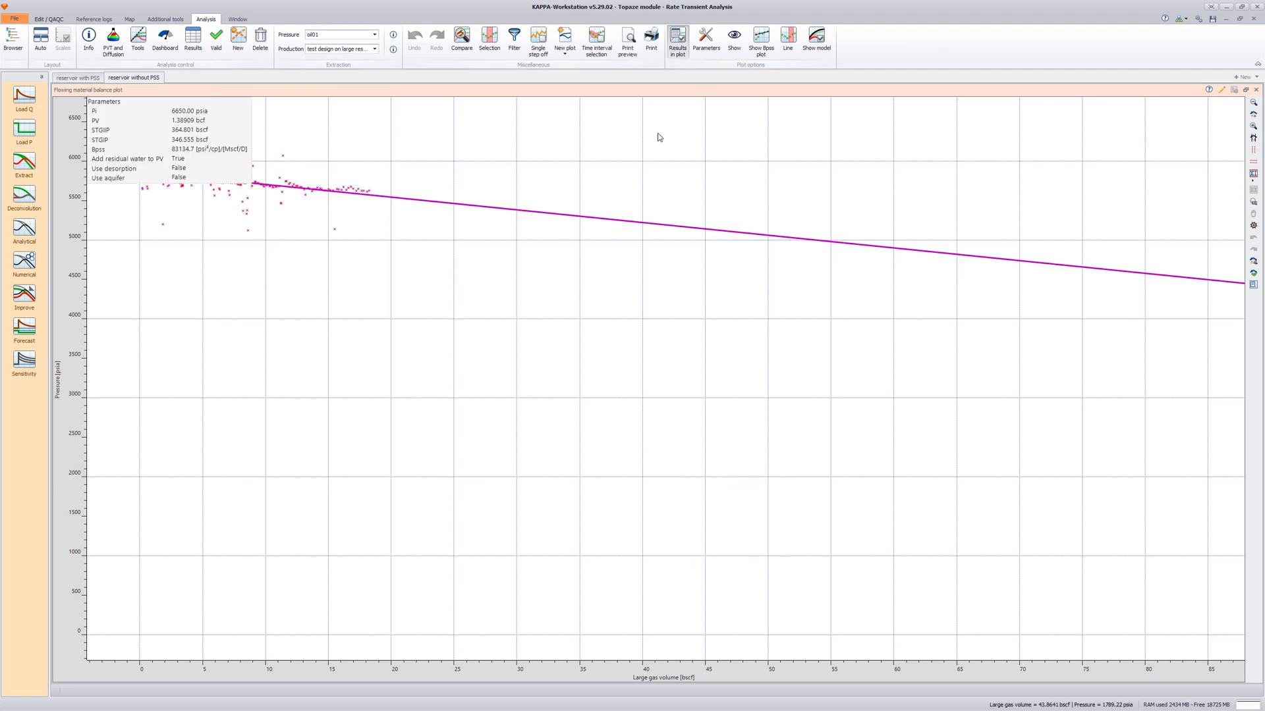